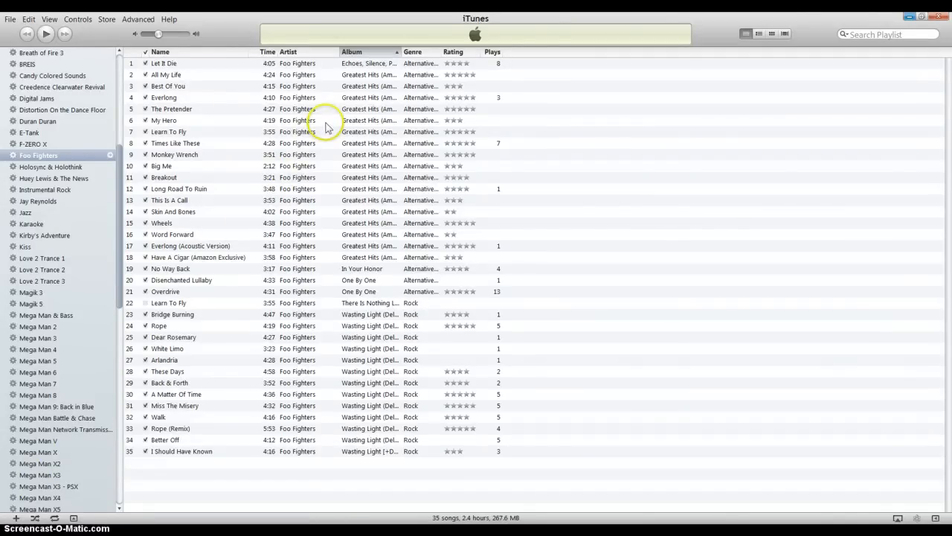
mouse_move(335, 103)
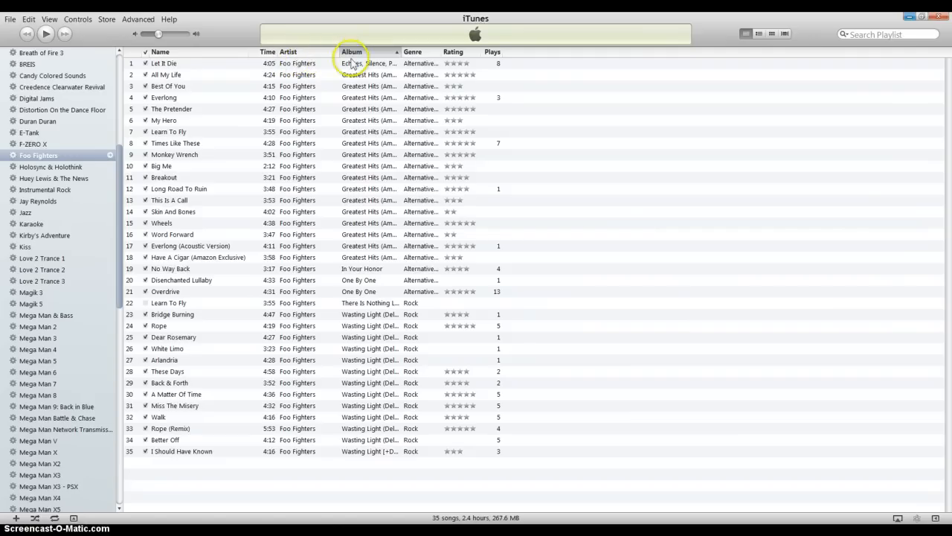
mouse_move(323, 56)
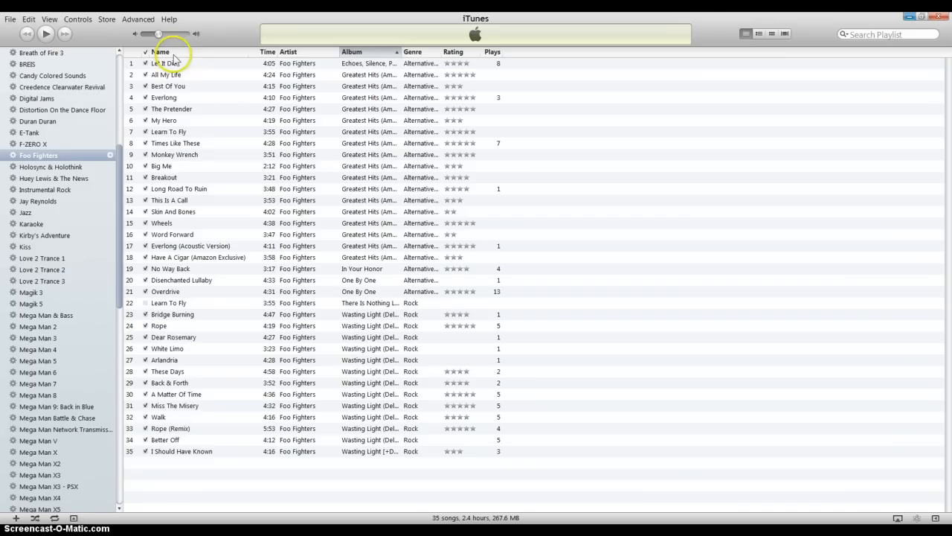
mouse_move(218, 206)
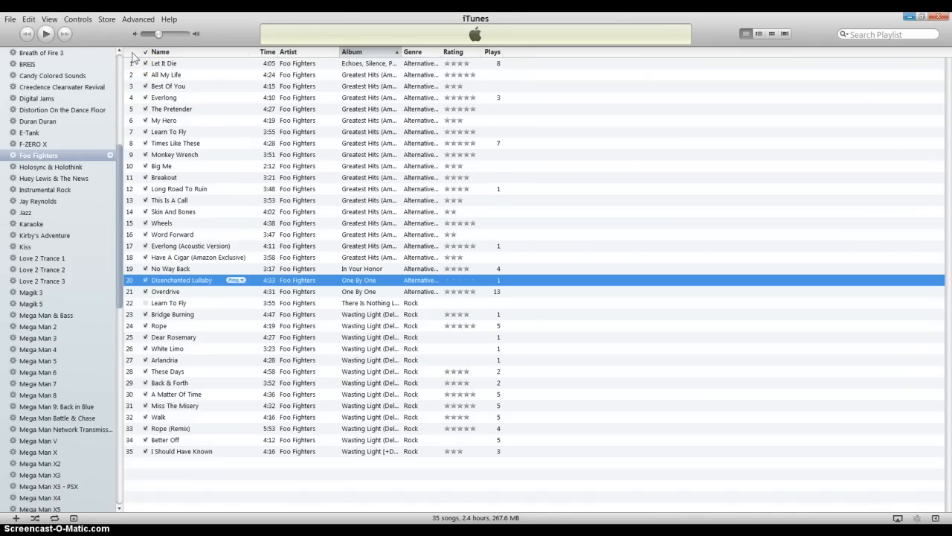
Step: Sort the 35-song Foo Fighters playlist by its # playlist-order column
left_click(160, 52)
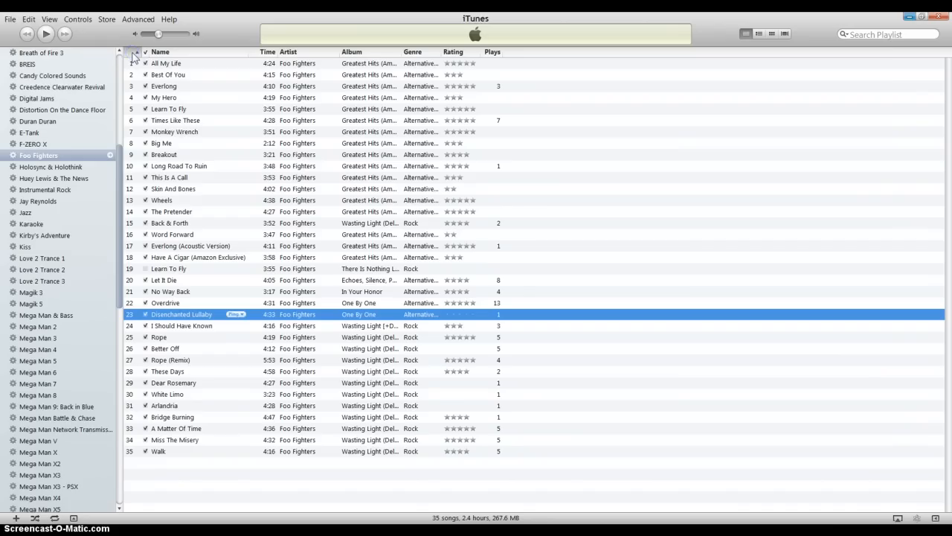
mouse_move(193, 180)
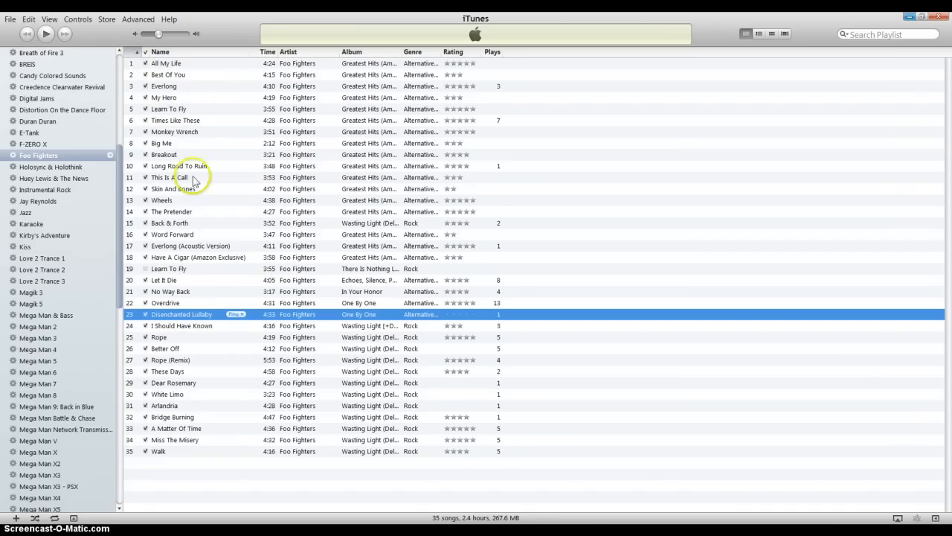
mouse_move(184, 319)
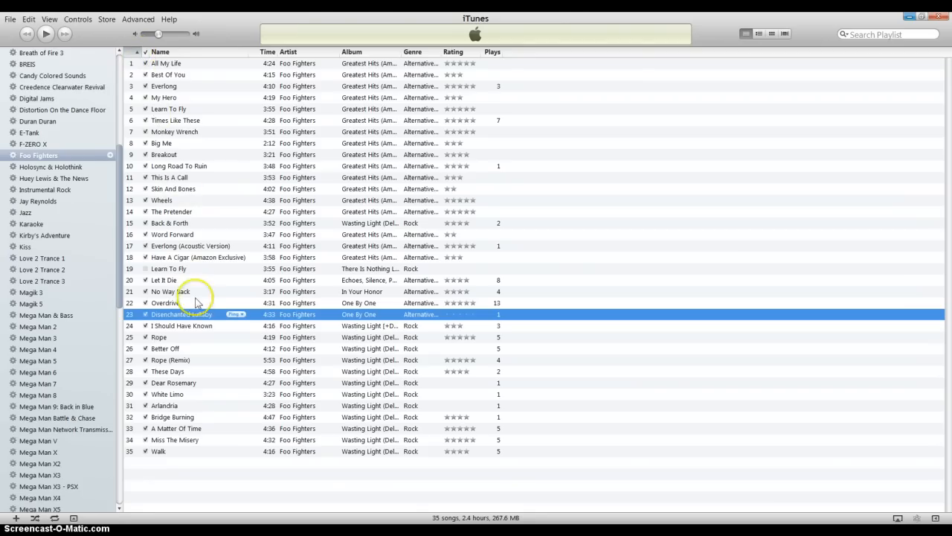
Step: Drag Disenchanted Lullaby to the end, Back & Forth beside Rope (Remix), No Way Back after White Limo
left_click_drag(194, 314, 178, 451)
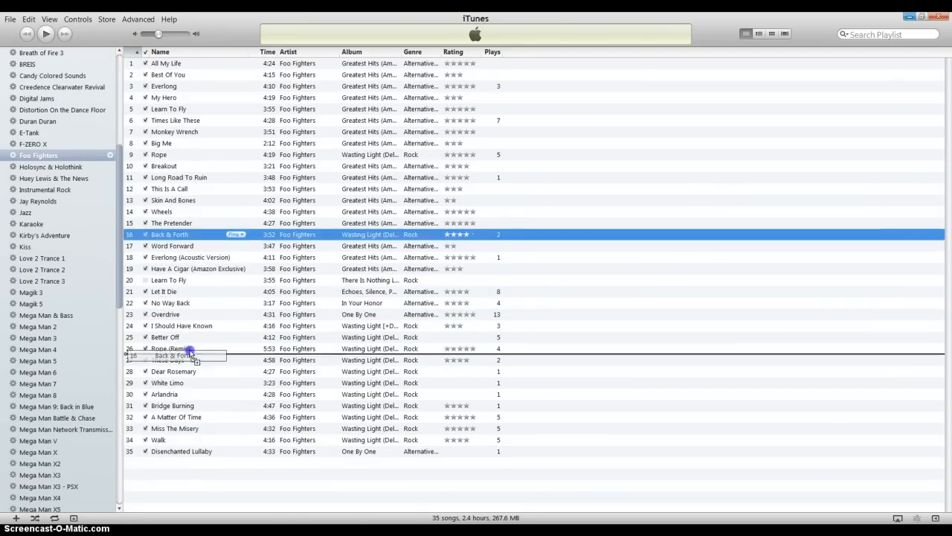
left_click_drag(190, 234, 190, 337)
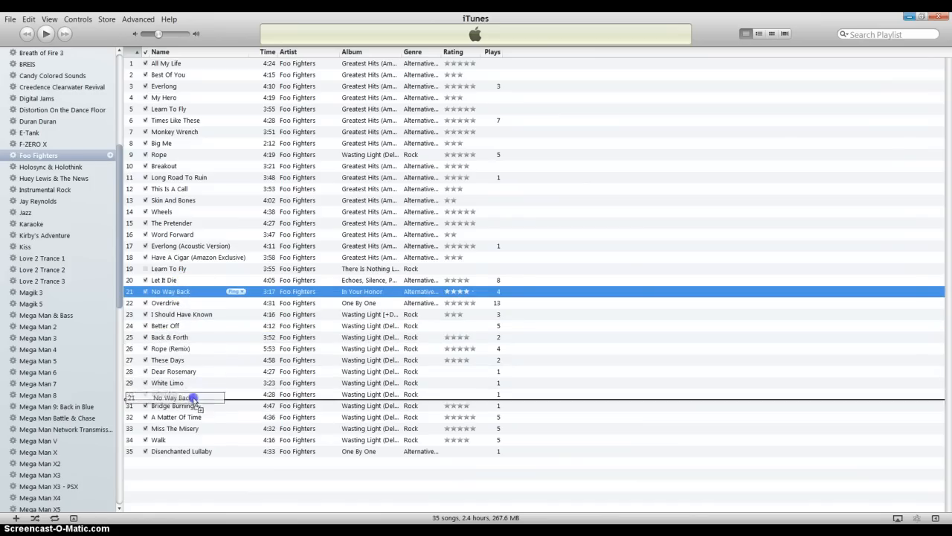
left_click_drag(194, 397, 201, 383)
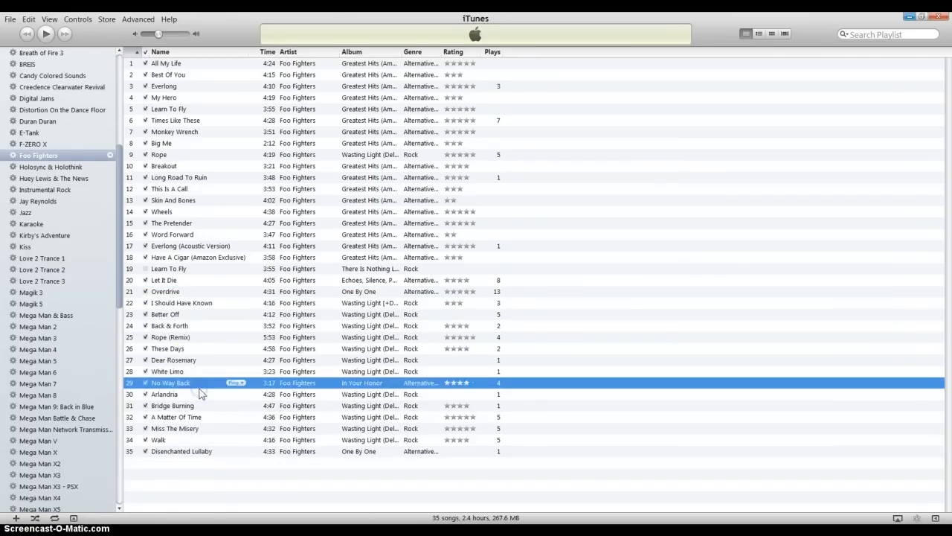
mouse_move(191, 222)
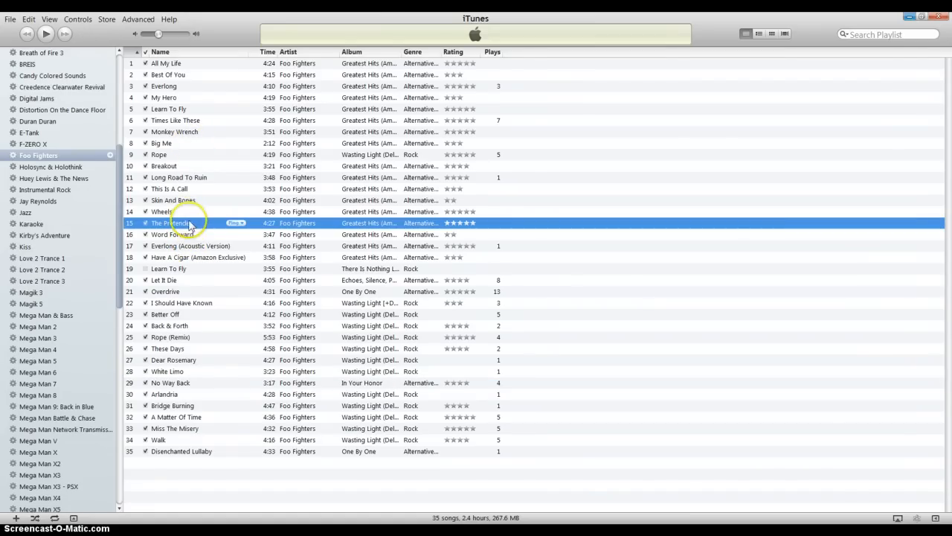
Step: Select Big Me through The Pretender and drag the eight songs to tracks 1–8
left_click(161, 143)
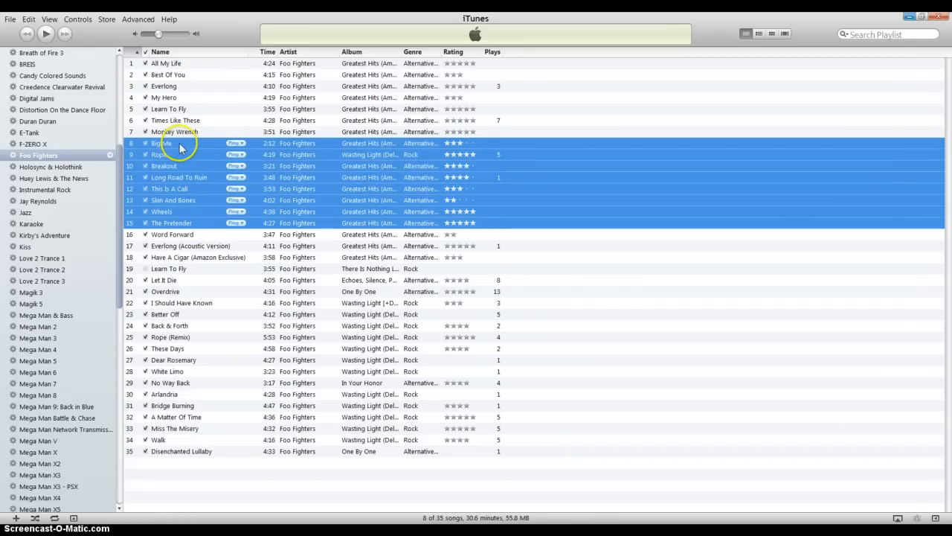
left_click(160, 51)
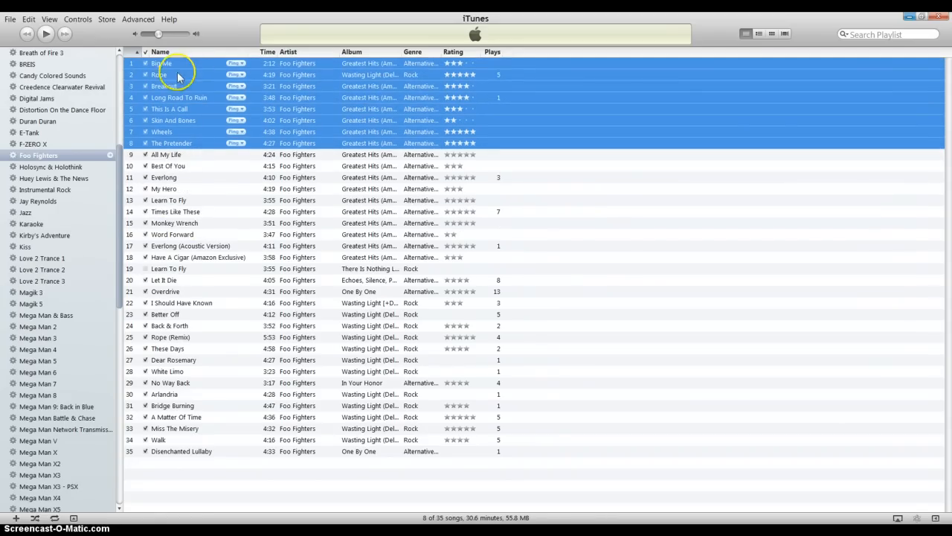
mouse_move(184, 256)
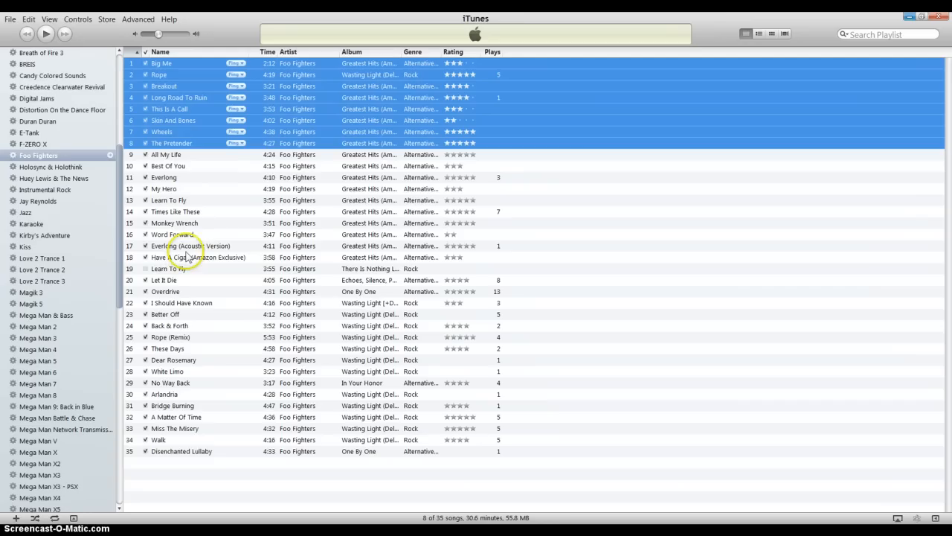
Step: Add Everlong (Acoustic), Have A Cigar, Rope (Remix), White Limo to the selection; place twelve songs after My Hero
left_click(191, 246)
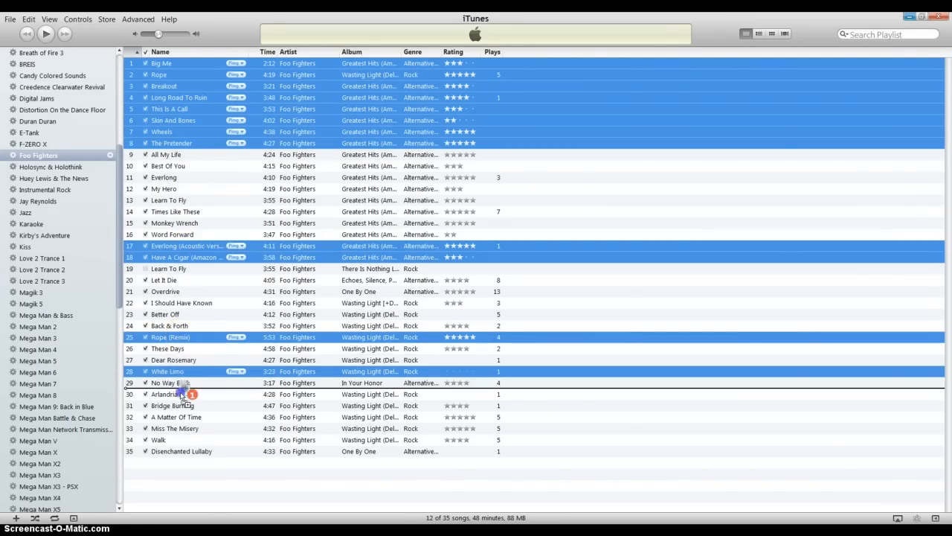
left_click(160, 52)
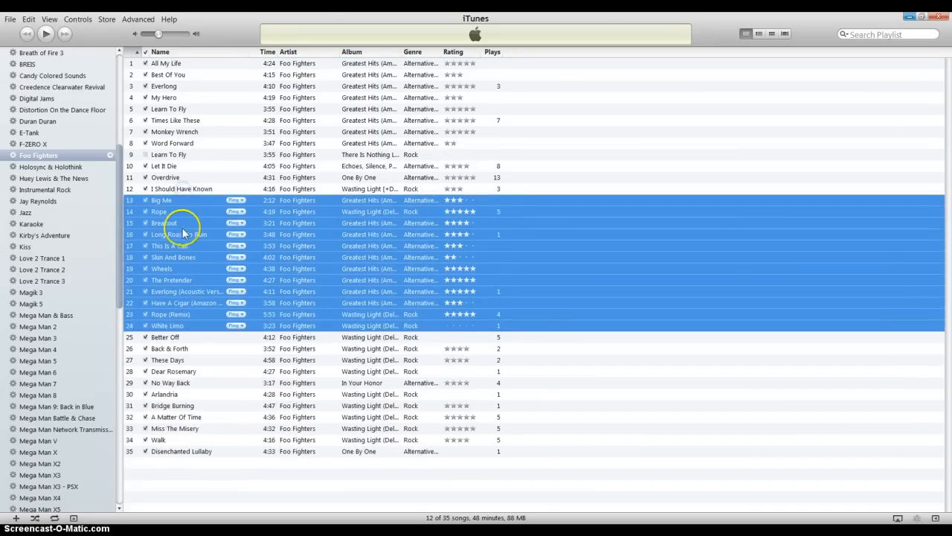
left_click(161, 52)
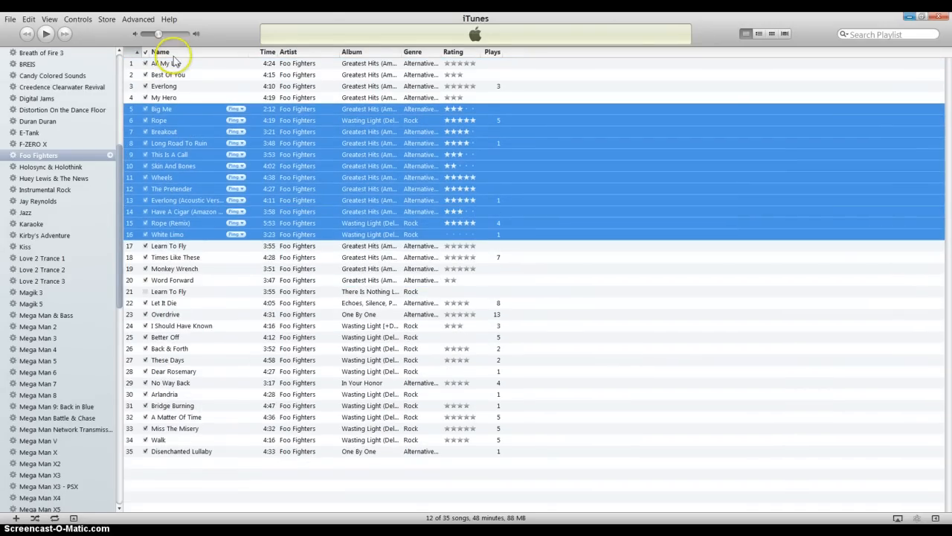